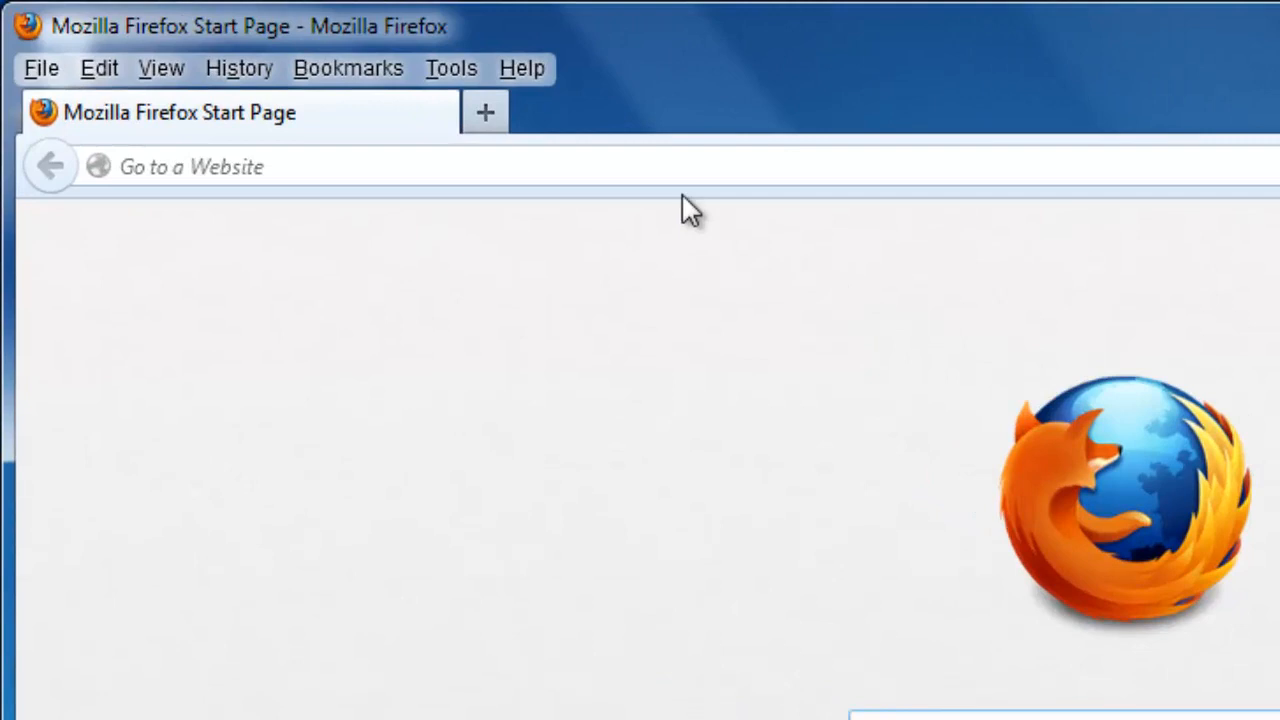
Step: Bring up Firefox's Tools menu from the menu bar
left_click(450, 68)
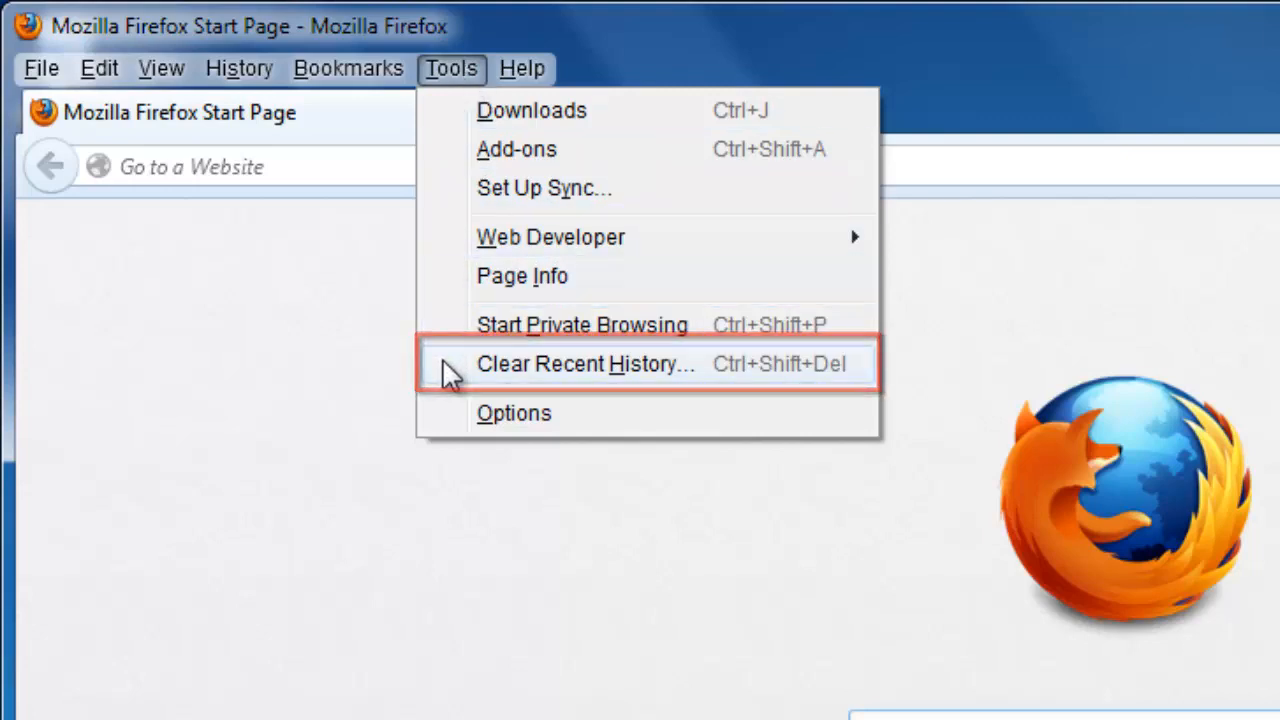
Step: Launch the Clear Recent History dialog from the Tools menu
left_click(586, 364)
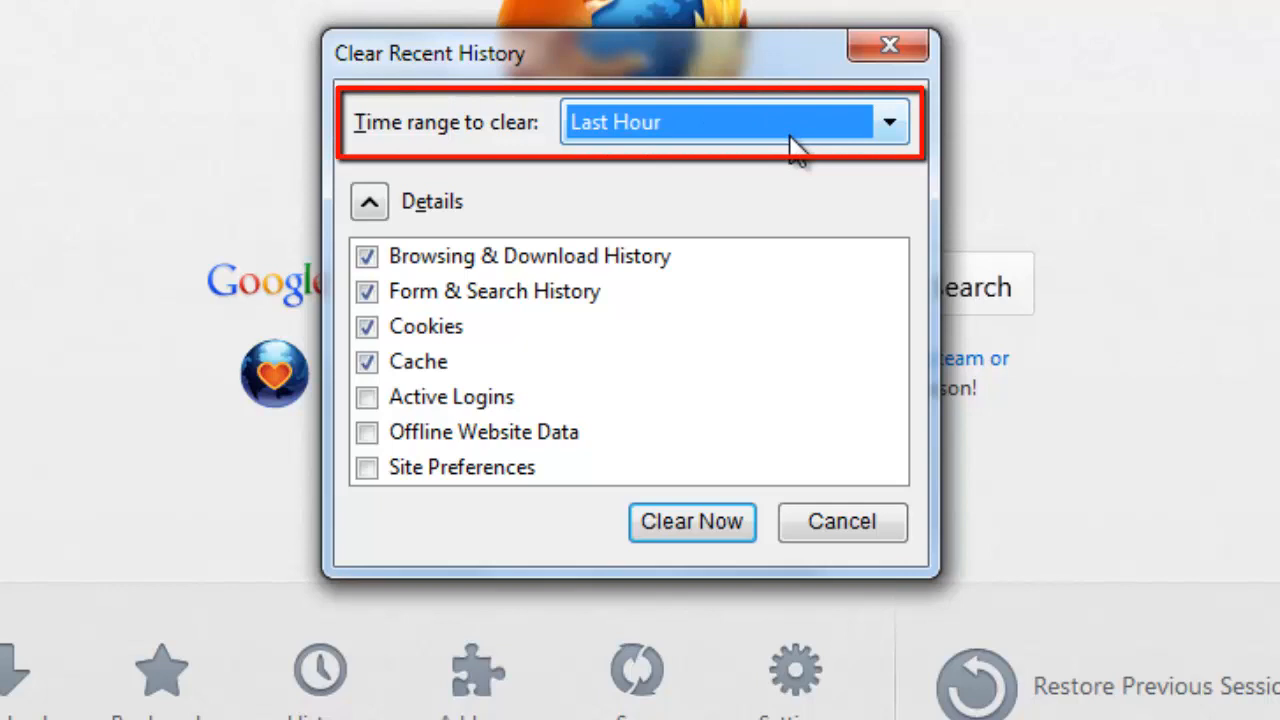
Step: Set the time range to Everything and leave only Browsing & Download History checked
left_click(736, 122)
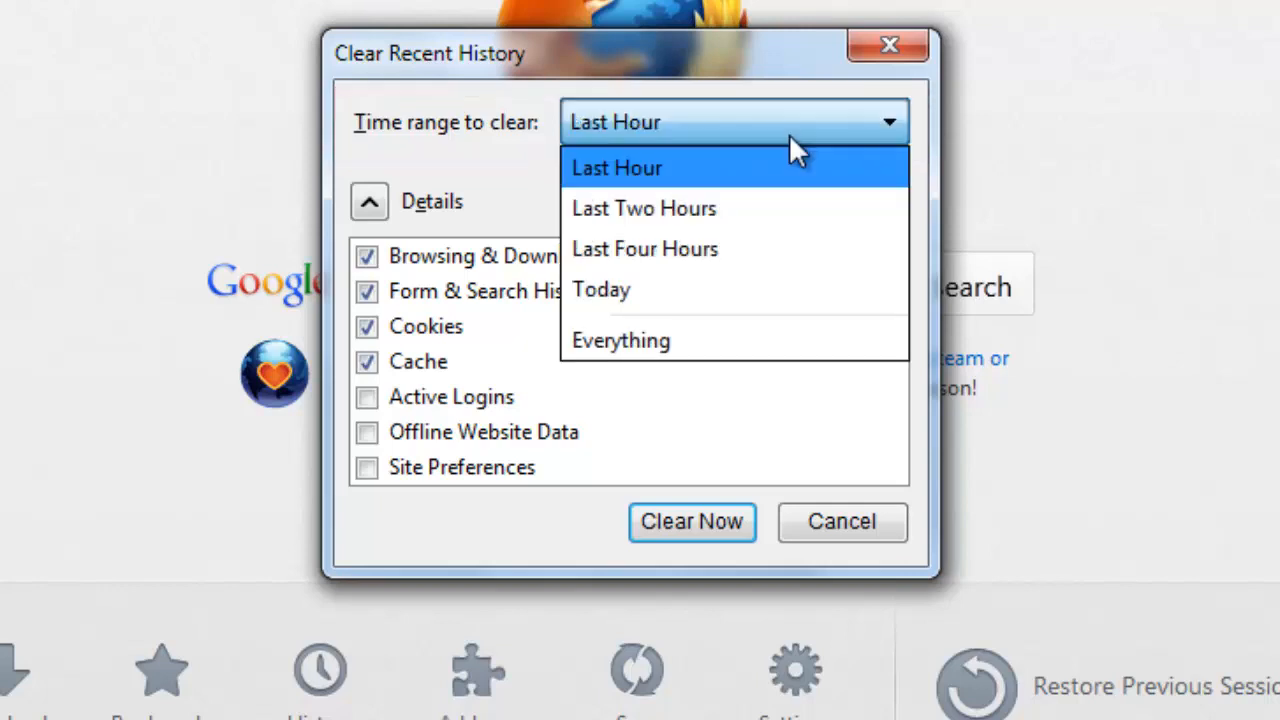
left_click(620, 340)
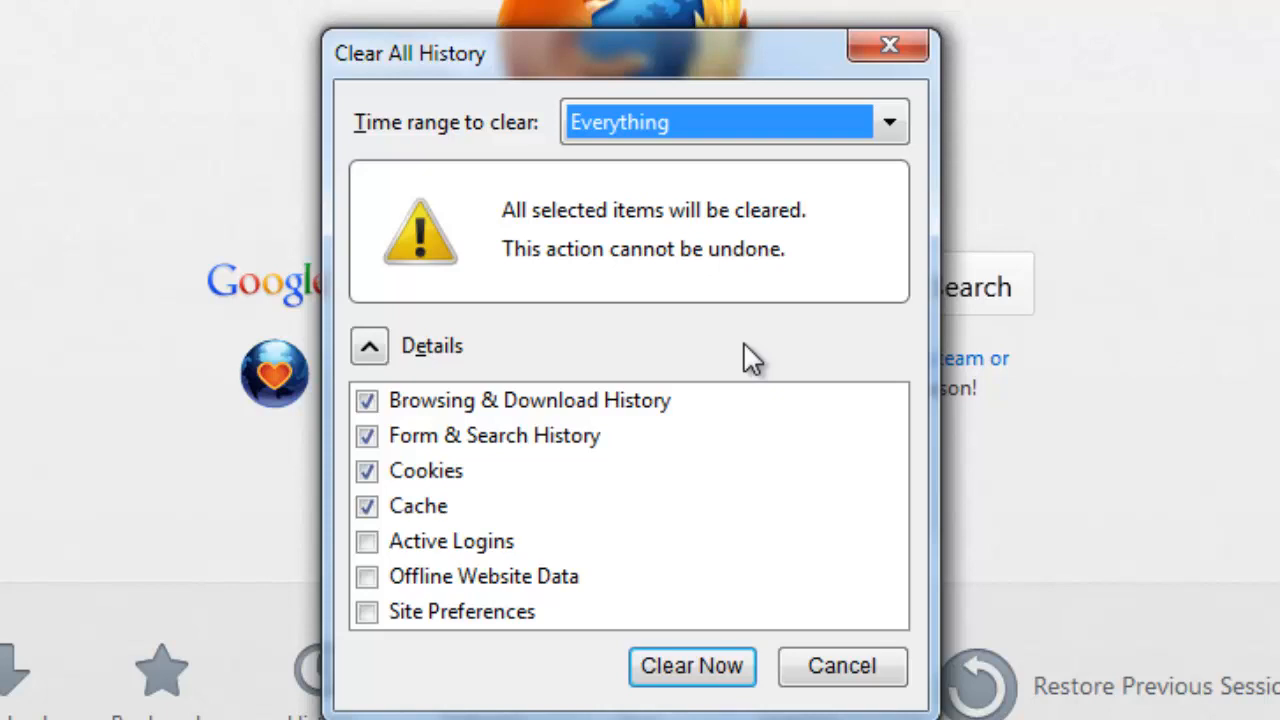
left_click(368, 436)
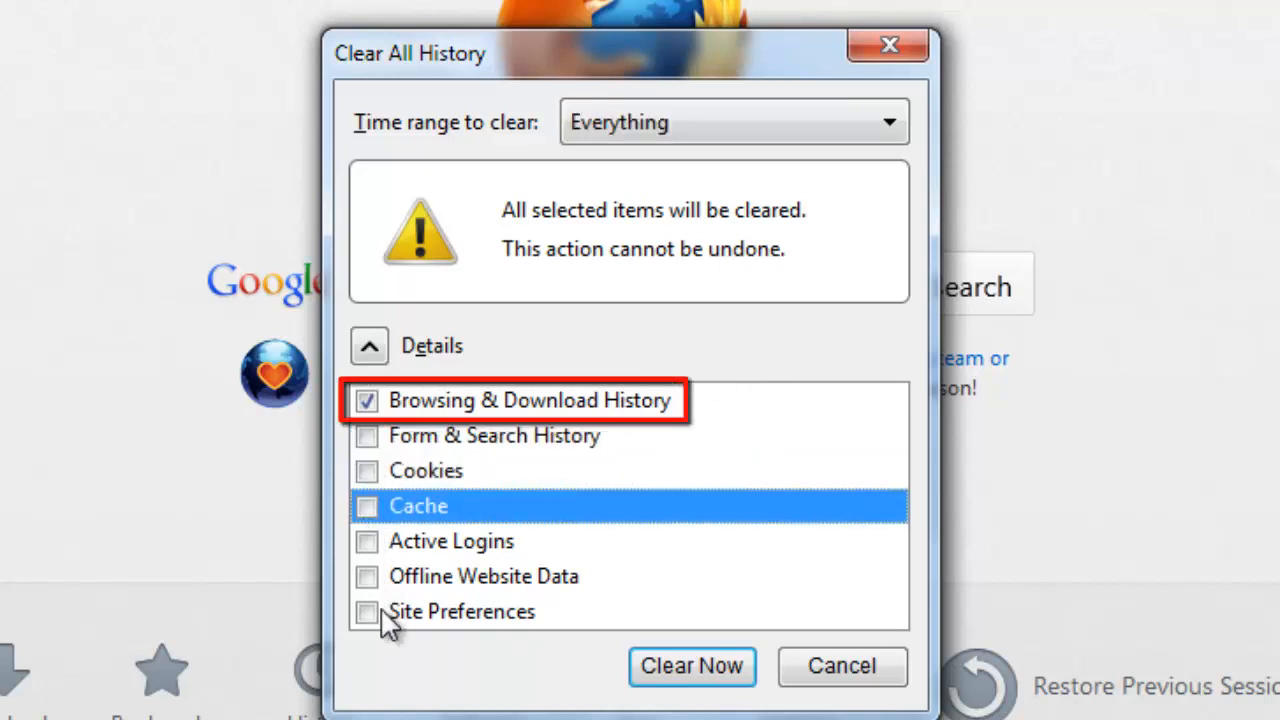
mouse_move(536, 548)
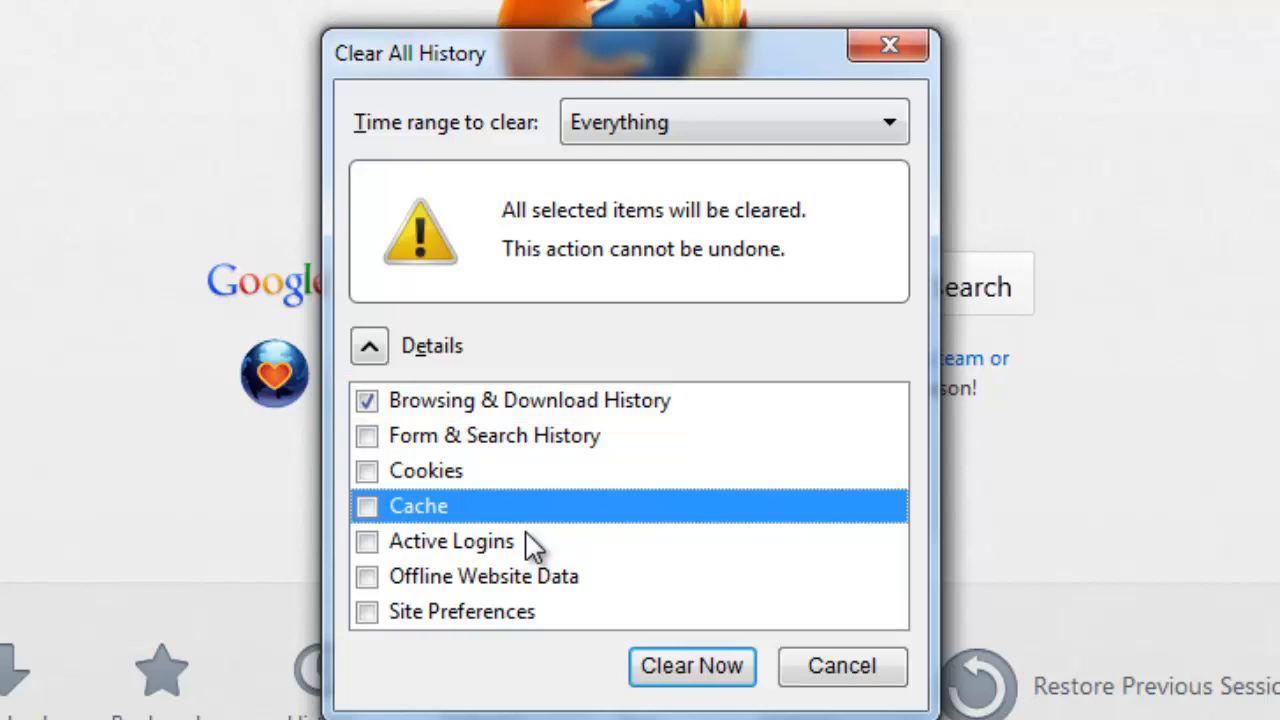
mouse_move(540, 660)
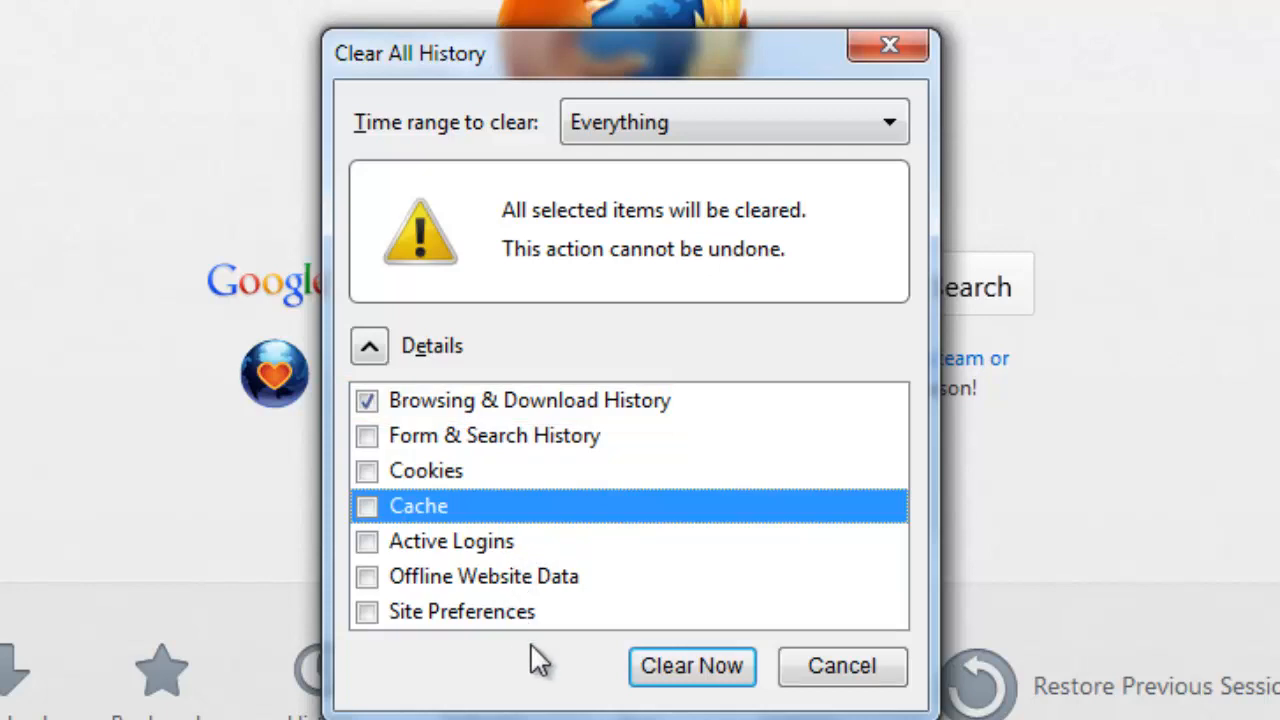